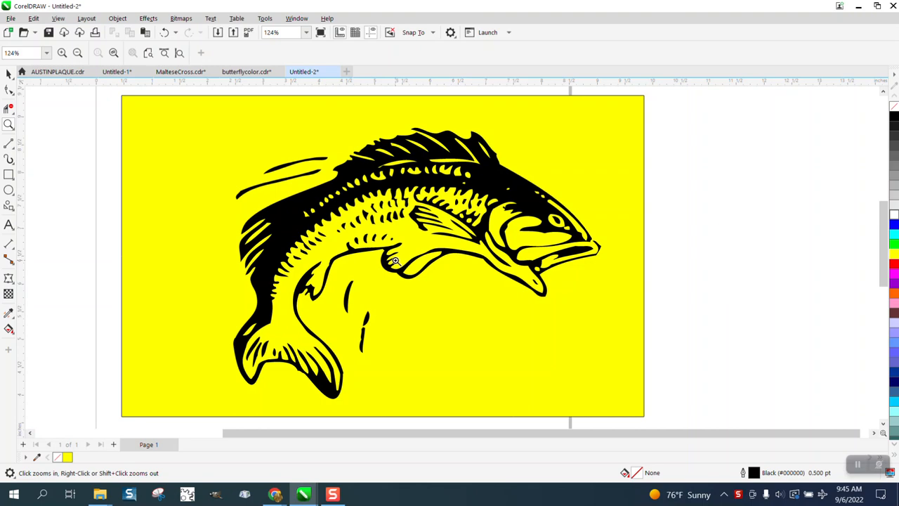
Switch from the CorelDRAW fish design to the Pixabay tab in Chrome
{"action": "left_click", "coordinate": [394, 260]}
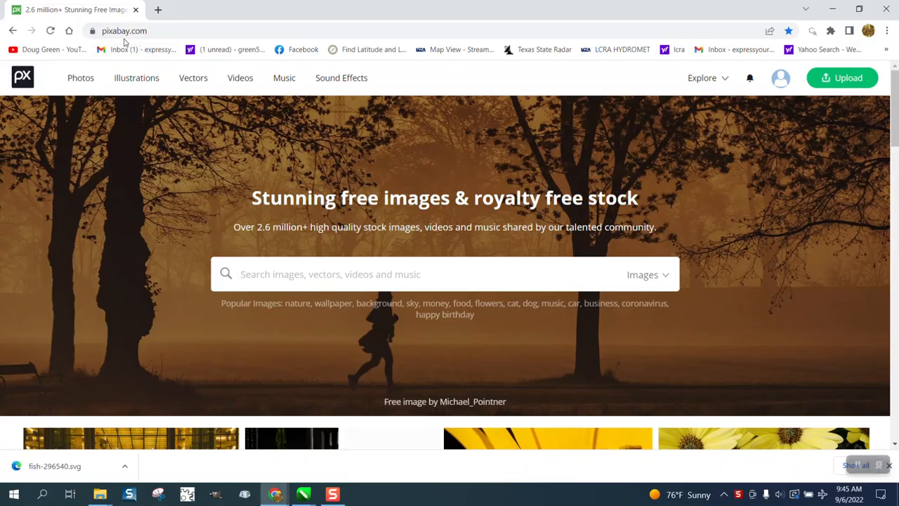
Search Pixabay for 'bird' and filter results to black and white images
{"action": "left_click", "coordinate": [444, 274]}
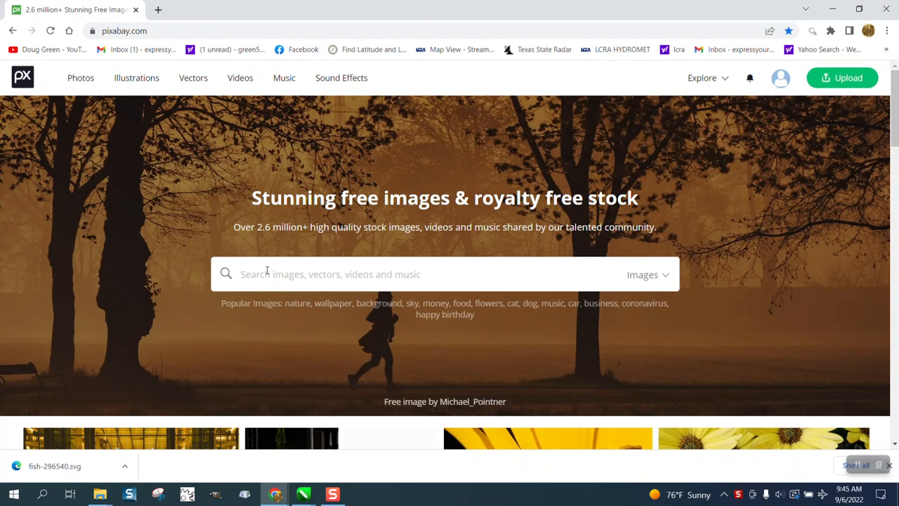
{"action": "type", "text": "bird"}
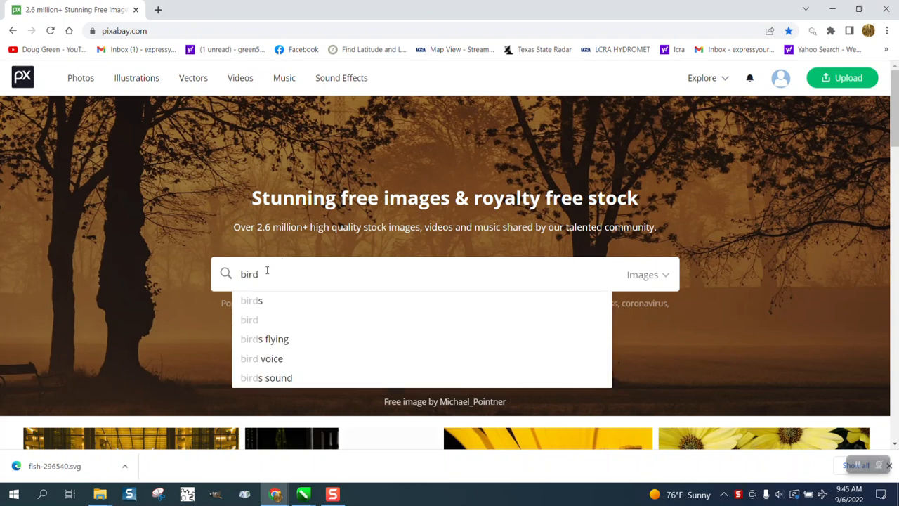
{"action": "mouse_move", "coordinate": [253, 321]}
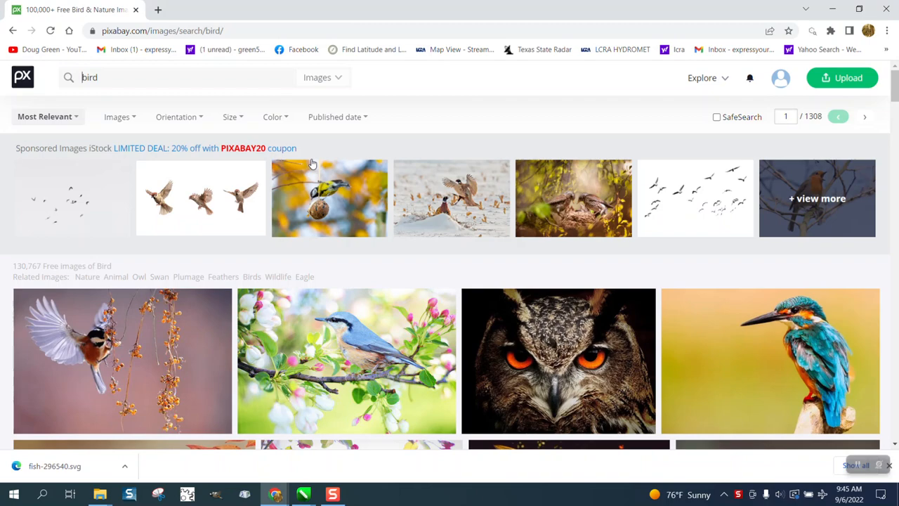
{"action": "left_click", "coordinate": [276, 117]}
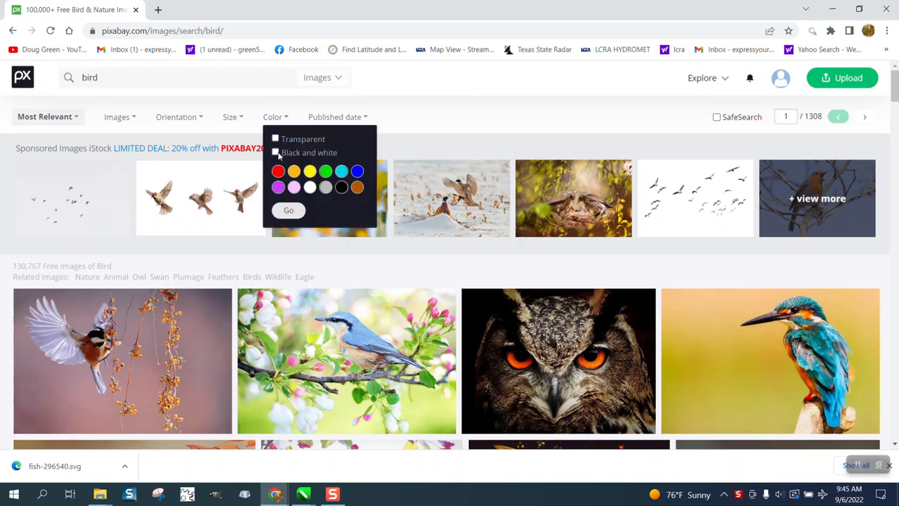
{"action": "left_click", "coordinate": [275, 152]}
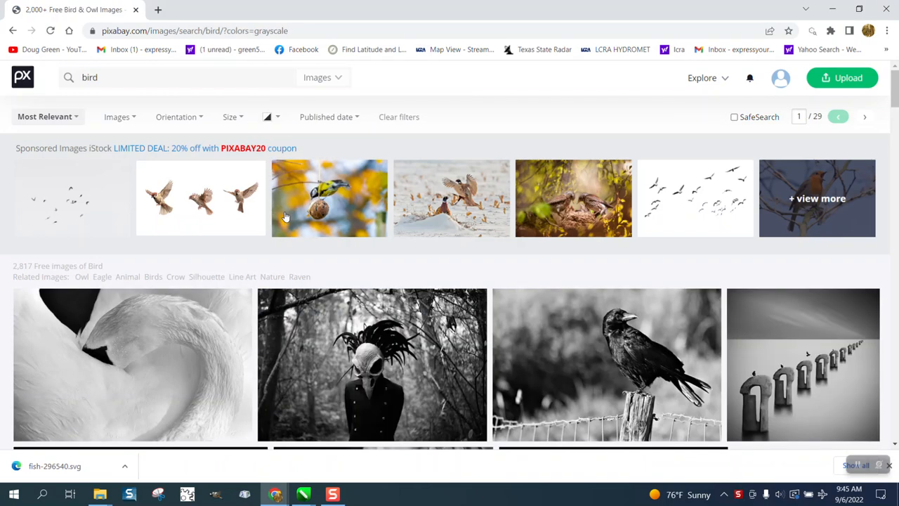
Scroll the results and open the eagle wings emblem vector page
{"action": "scroll", "scroll_direction": "down", "scroll_amount": 3}
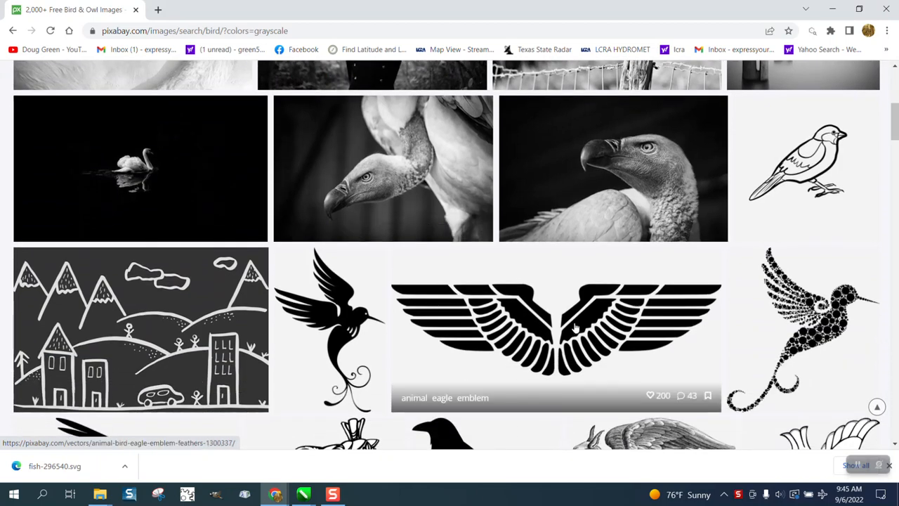
{"action": "left_click", "coordinate": [557, 326]}
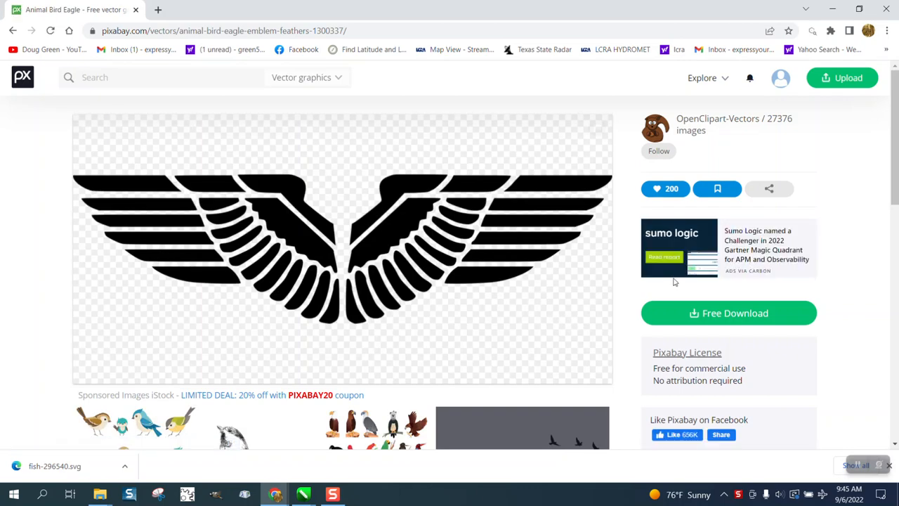
{"action": "mouse_move", "coordinate": [798, 88]}
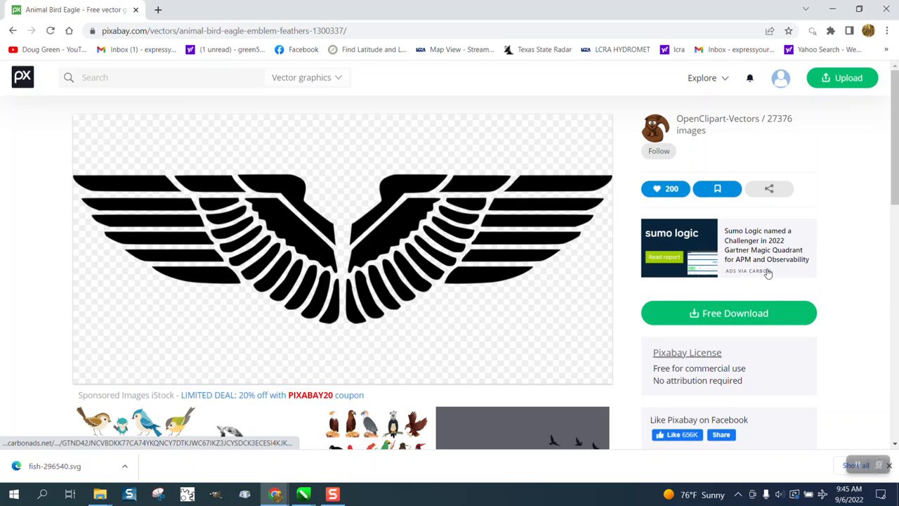
Download the emblem as a Vector graphic SVG and show the file in its folder
{"action": "left_click", "coordinate": [728, 312]}
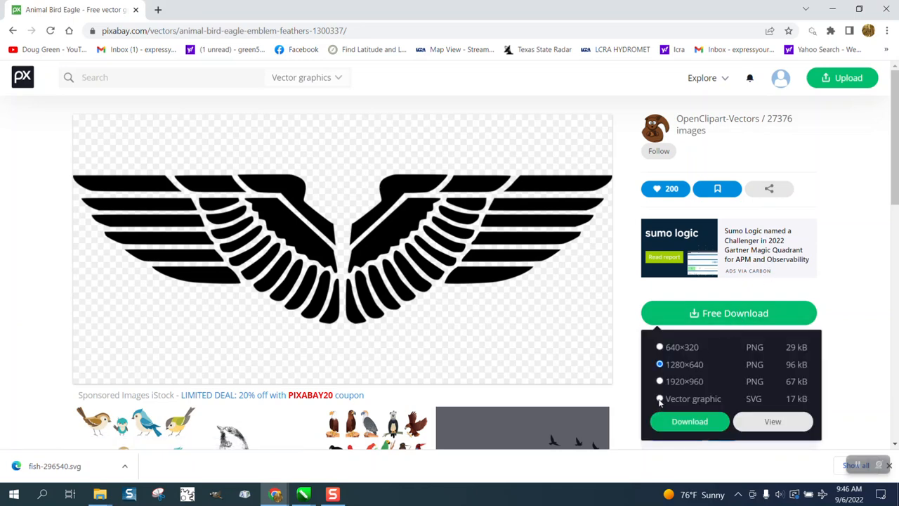
{"action": "left_click", "coordinate": [688, 422]}
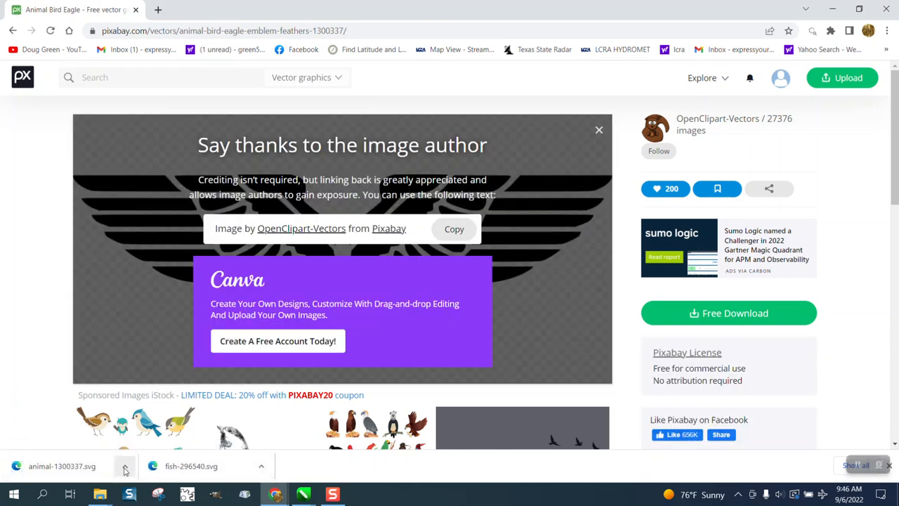
{"action": "left_click", "coordinate": [124, 467]}
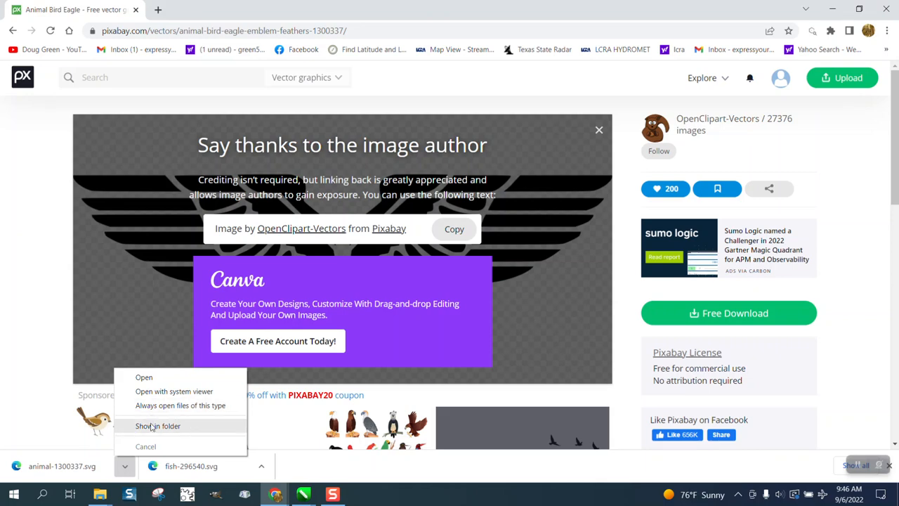
{"action": "left_click", "coordinate": [158, 426]}
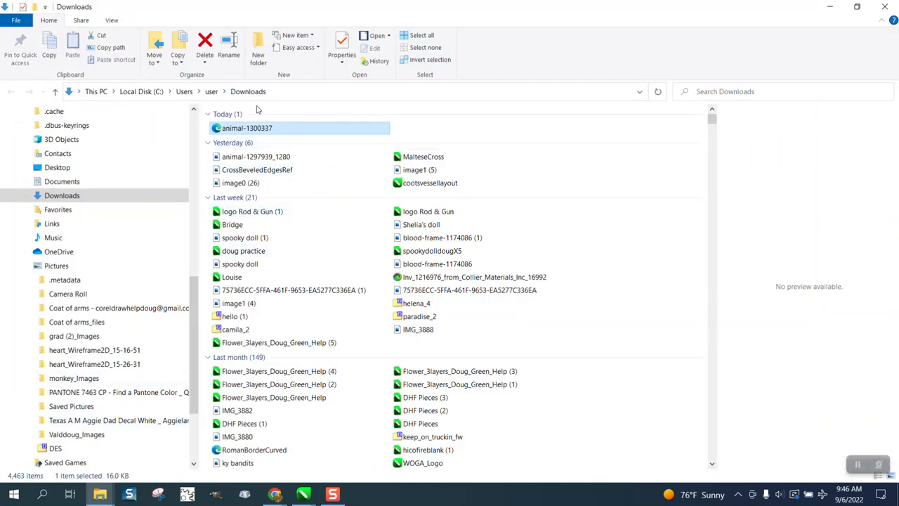
{"action": "mouse_move", "coordinate": [228, 134]}
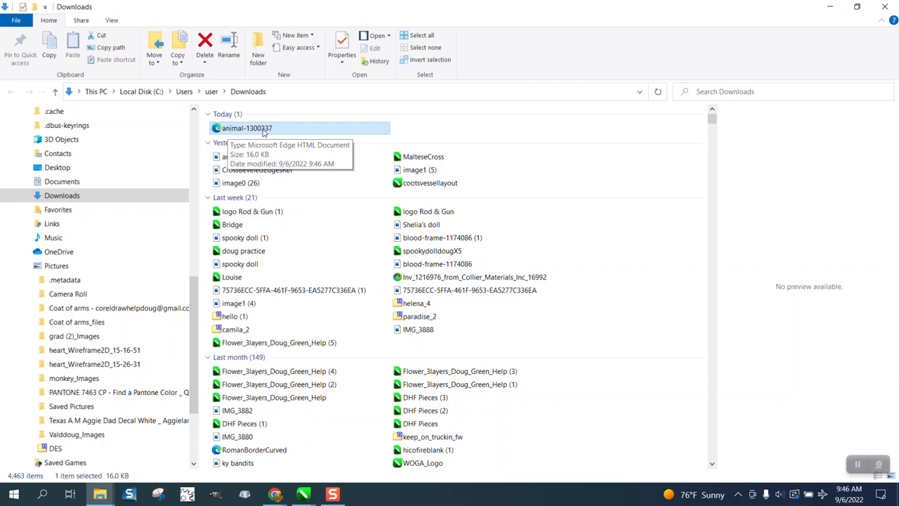
Rename the downloaded animal-1300337 file in Downloads to 'wings'
{"action": "right_click", "coordinate": [247, 128]}
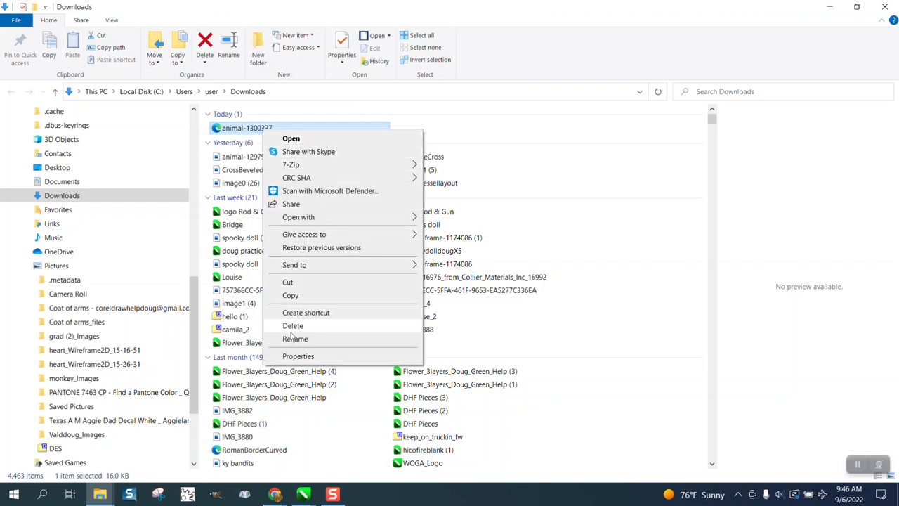
{"action": "left_click", "coordinate": [296, 338]}
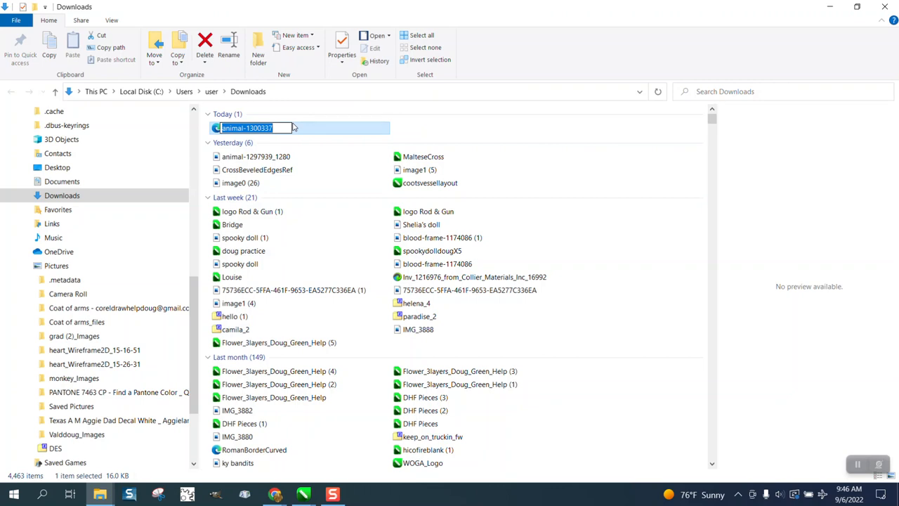
{"action": "type", "text": "wi"}
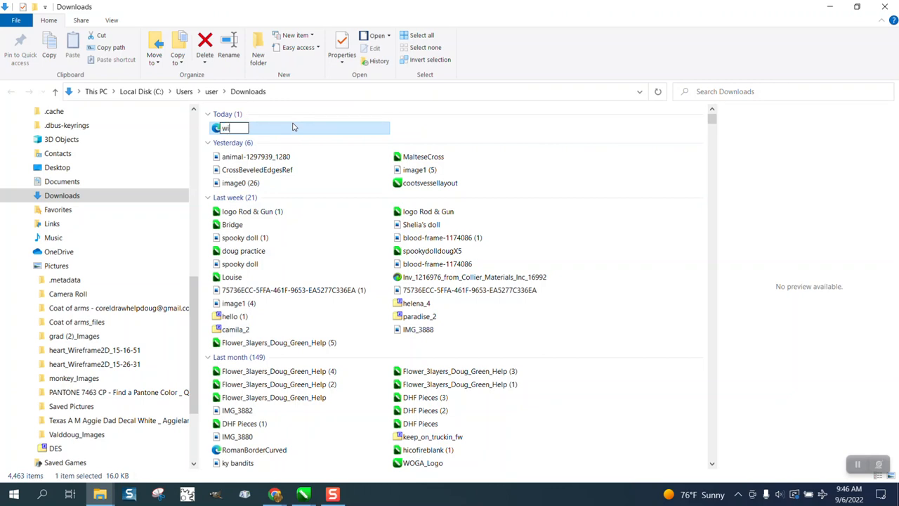
{"action": "type", "text": "ings"}
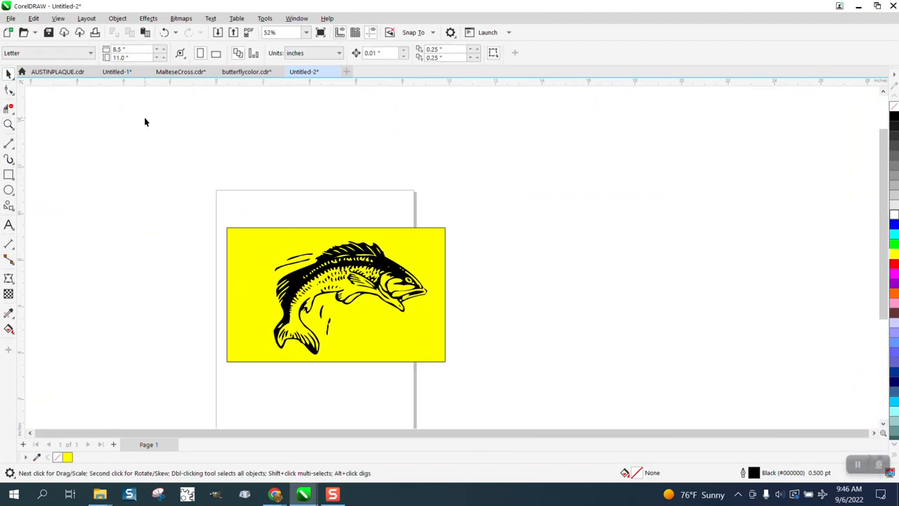
{"action": "mouse_move", "coordinate": [208, 180]}
{"action": "type", "text": "w"}
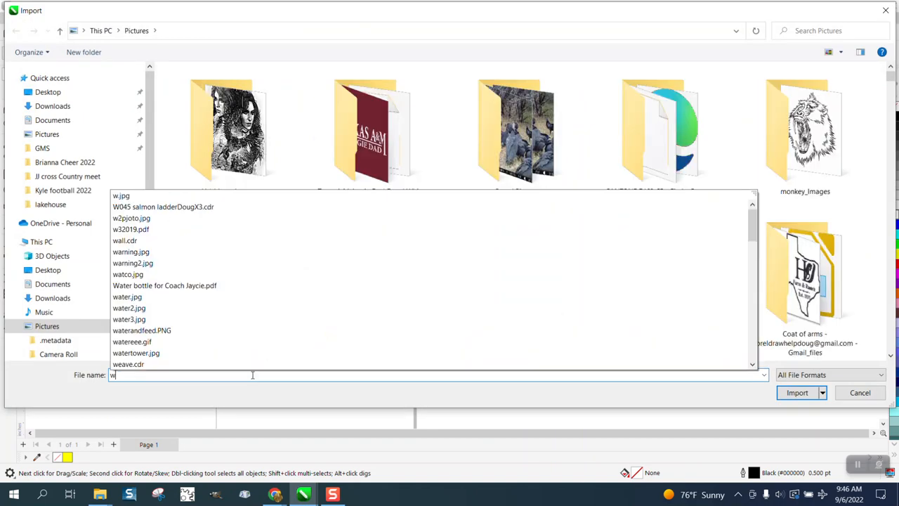
In the Import dialog, filter the file name and select wings.svg to import
{"action": "type", "text": "in"}
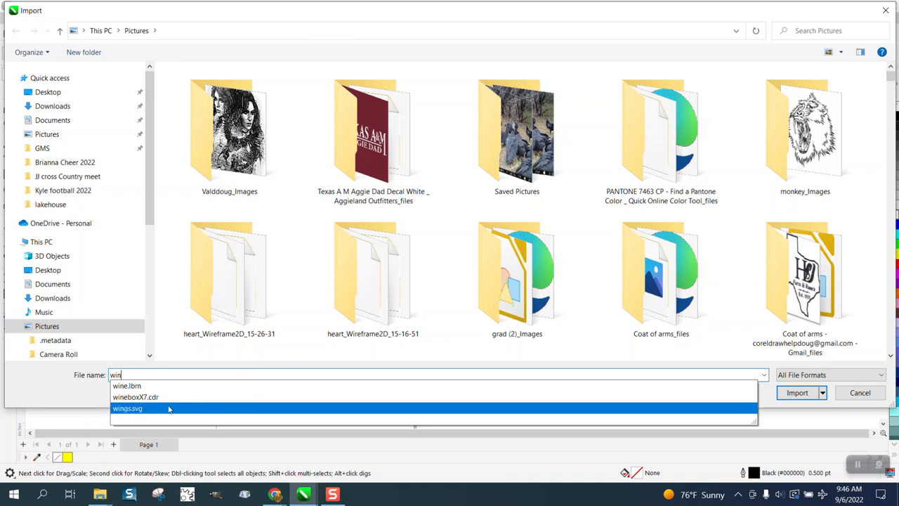
{"action": "left_click", "coordinate": [126, 407]}
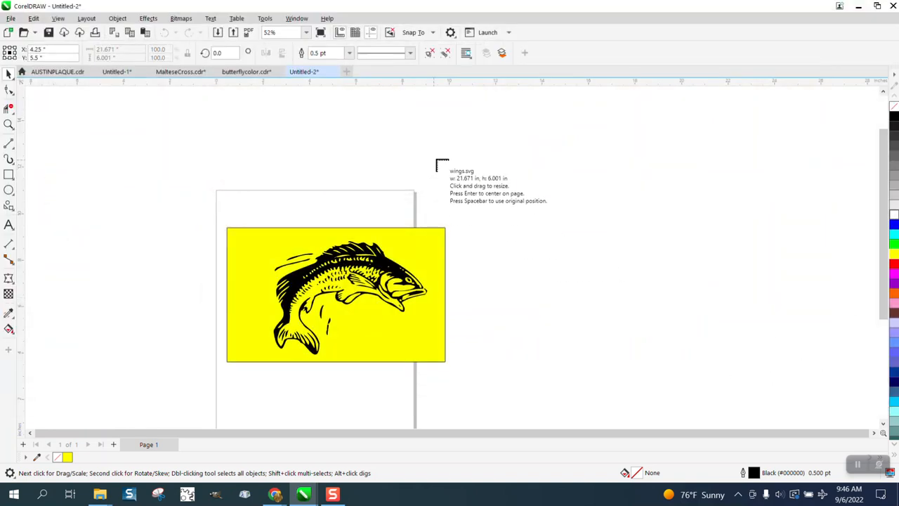
Place the imported wings.svg on the canvas to the right of the fish page
{"action": "left_click", "coordinate": [427, 253]}
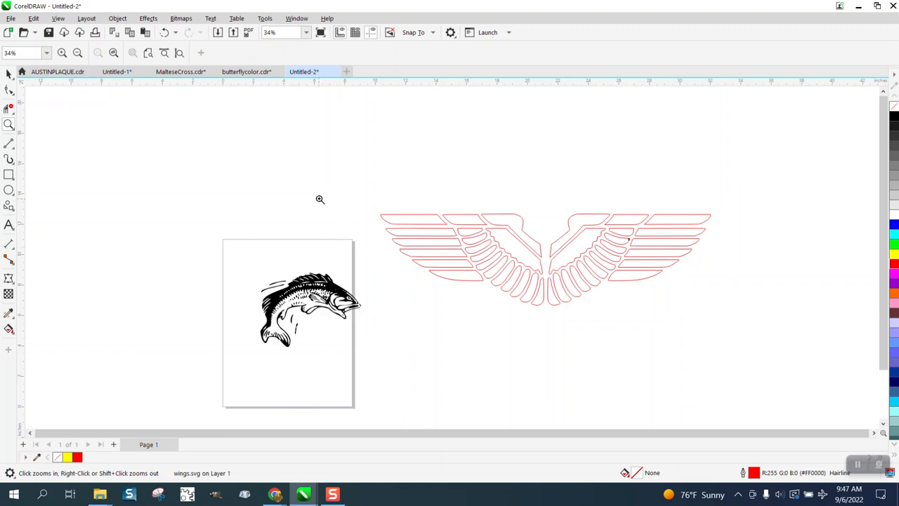
{"action": "mouse_move", "coordinate": [324, 205]}
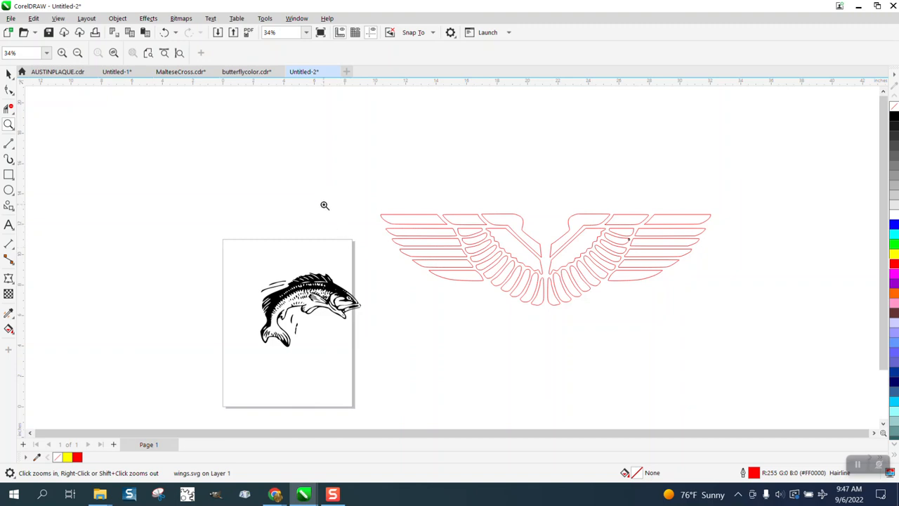